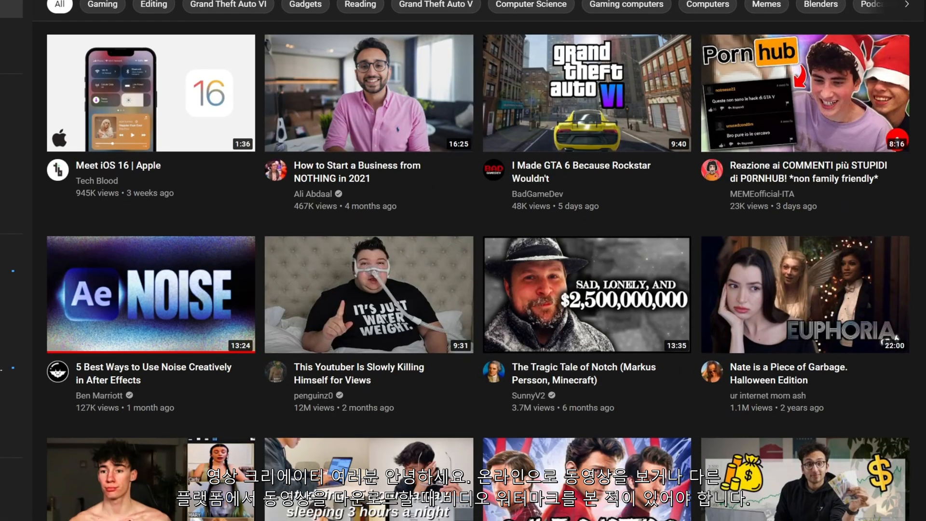
Step: Play video.mp4 in Movies & TV and scrub through the clip to watch the moving Vlog text
scroll(down, 3)
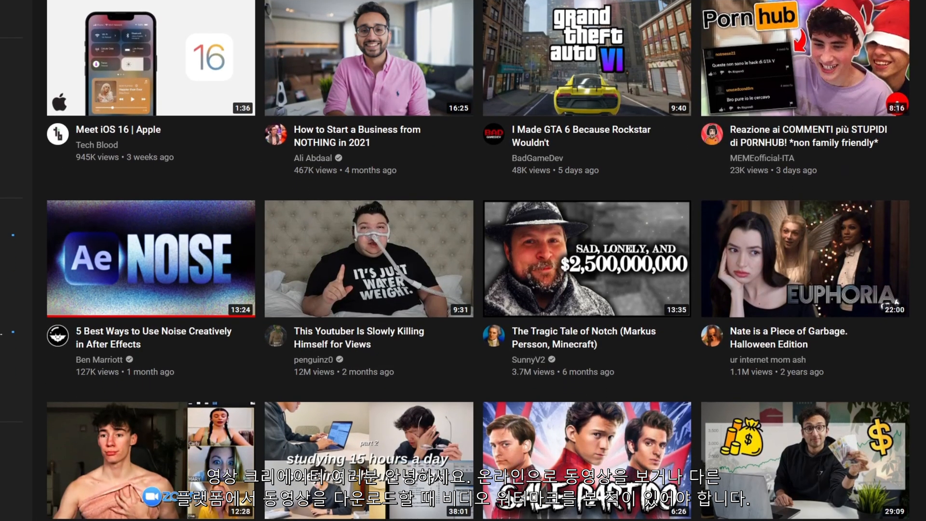
scroll(down, 3)
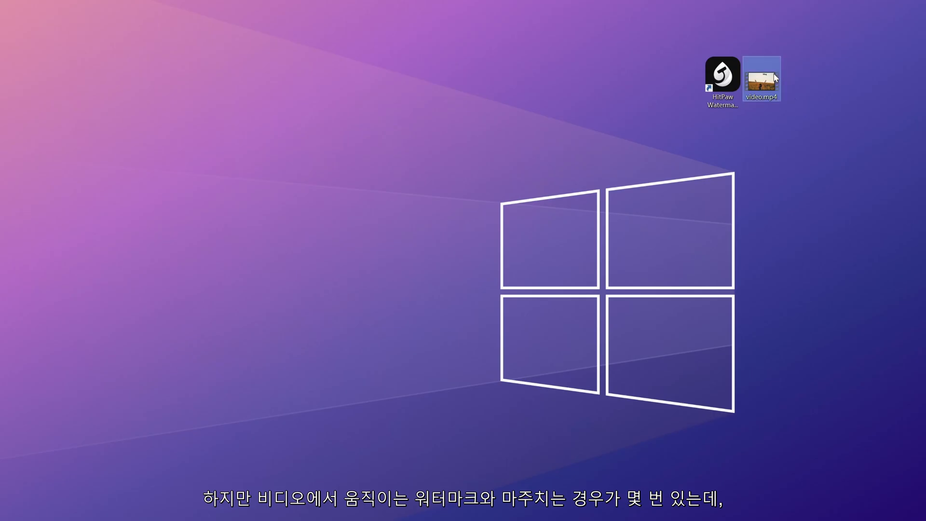
double_click(762, 77)
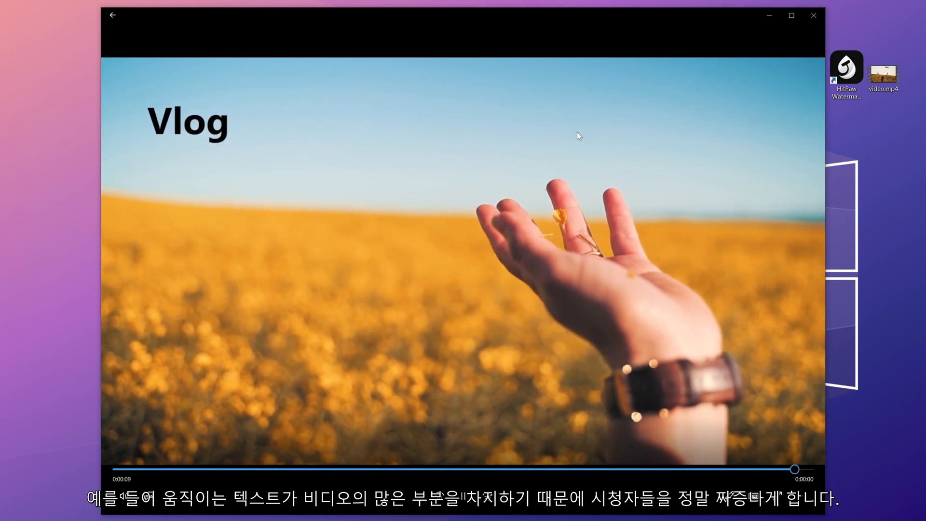
mouse_move(146, 122)
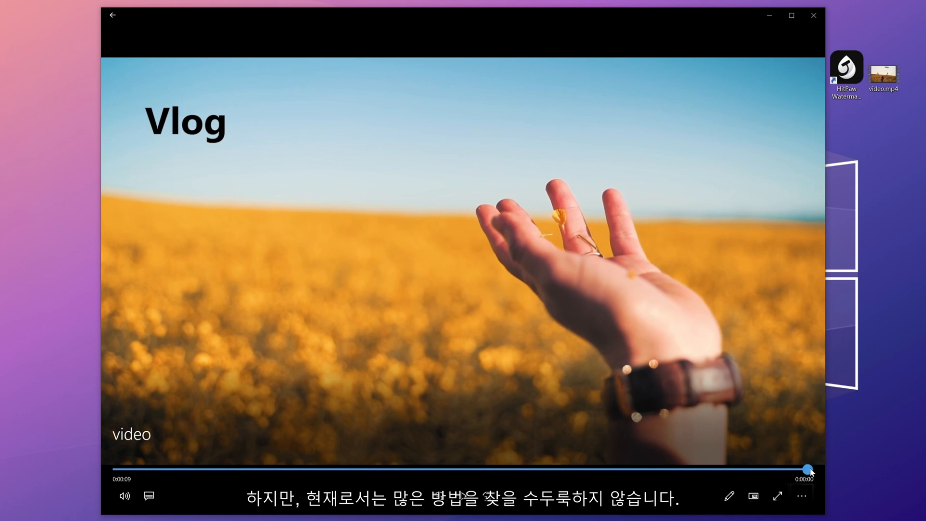
drag(809, 468, 535, 469)
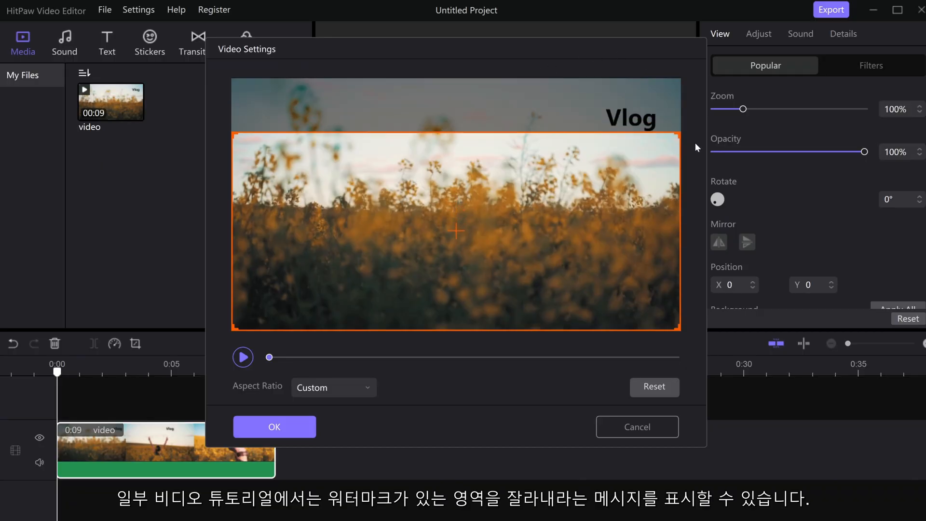
Step: Apply the crop so the frame excludes the Vlog text area
click(274, 427)
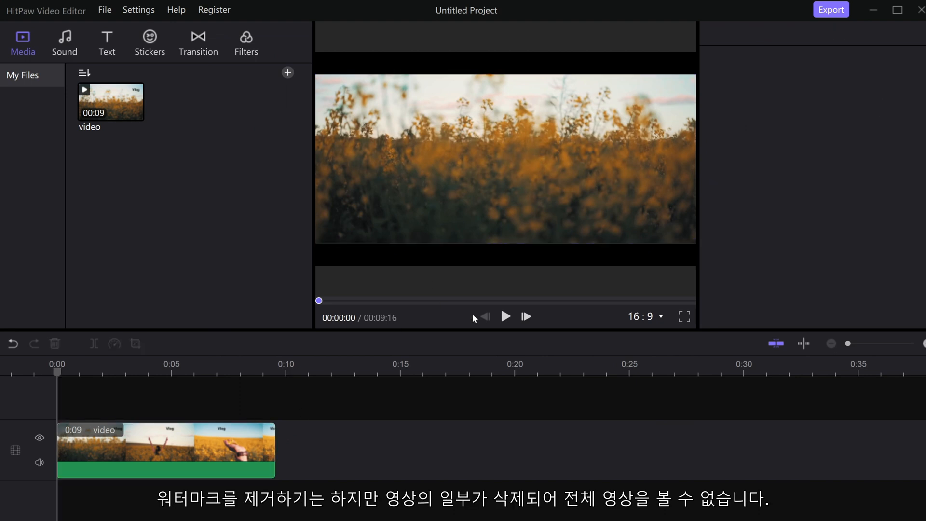
click(506, 316)
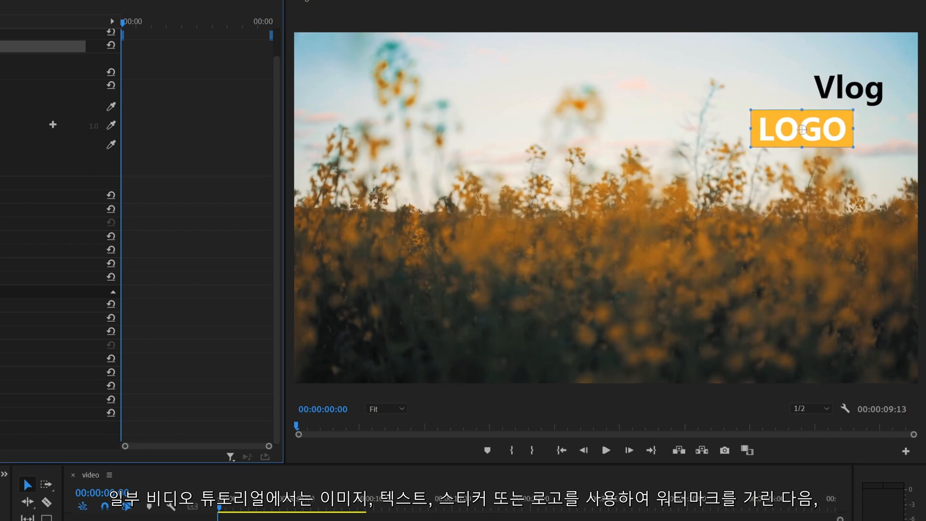
Step: Place the orange LOGO graphic over the Vlog text and set a Position keyframe
drag(800, 128, 849, 128)
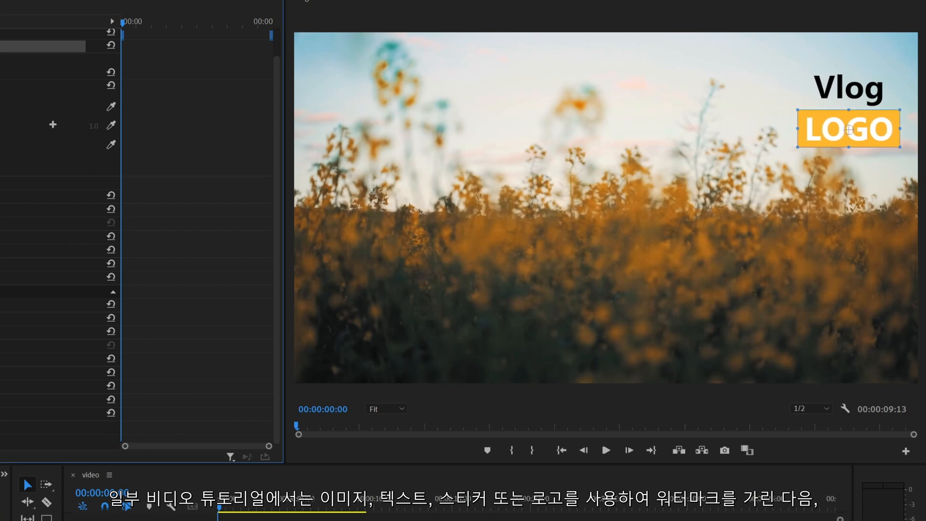
drag(848, 128, 848, 94)
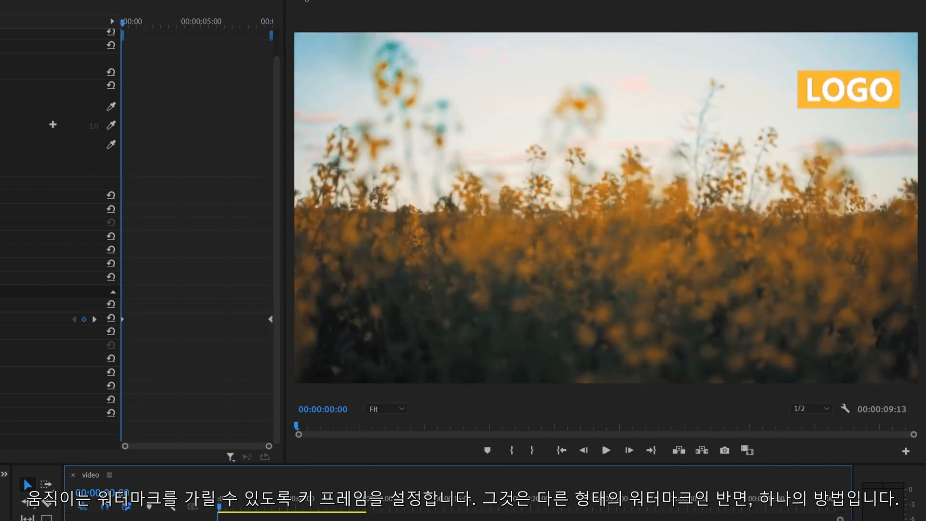
click(606, 463)
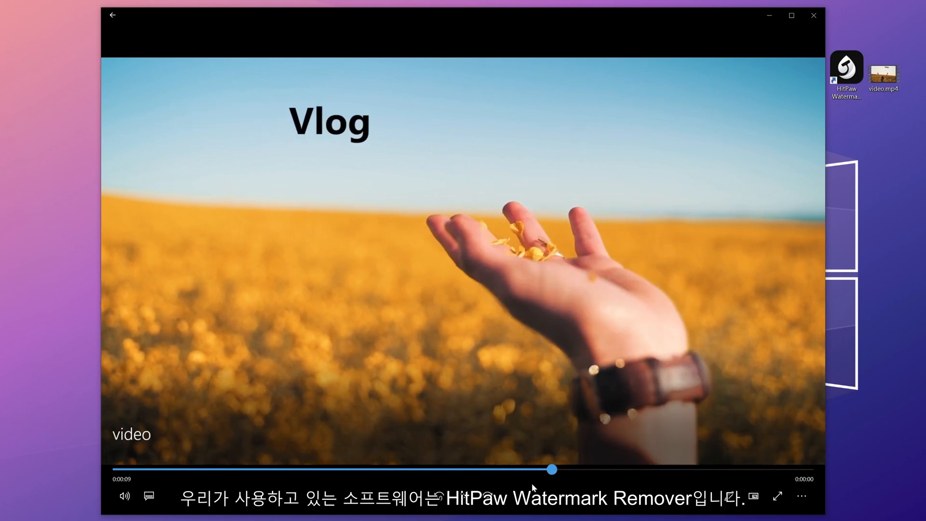
Step: Close Movies & TV and launch HitPaw Watermark Remover from the desktop
click(811, 15)
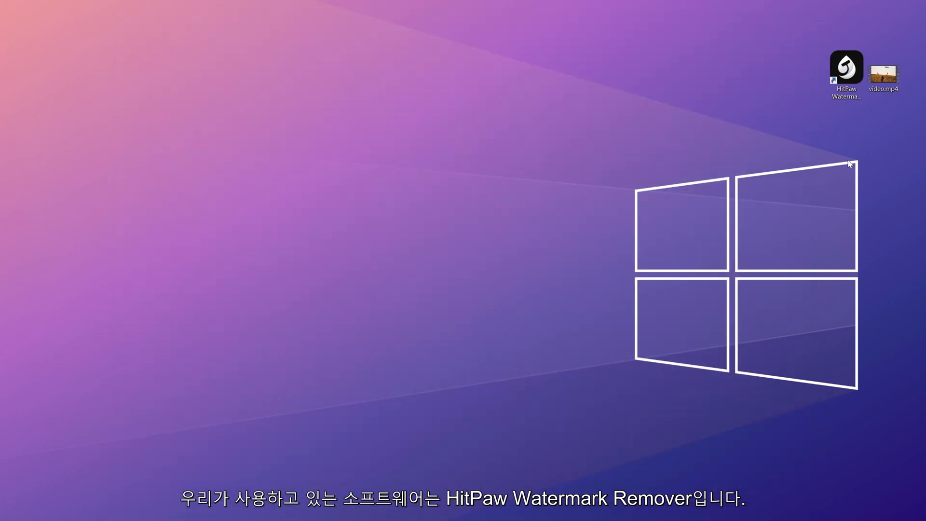
double_click(845, 69)
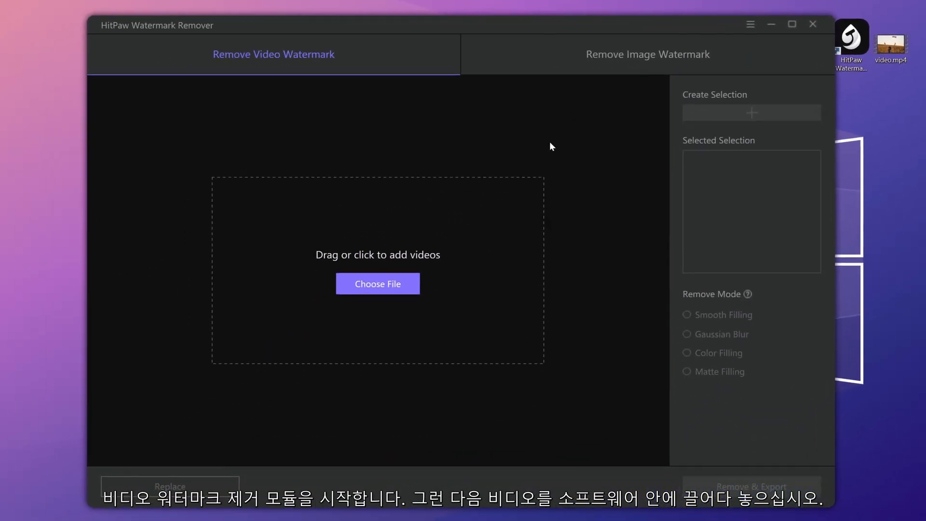
mouse_move(309, 75)
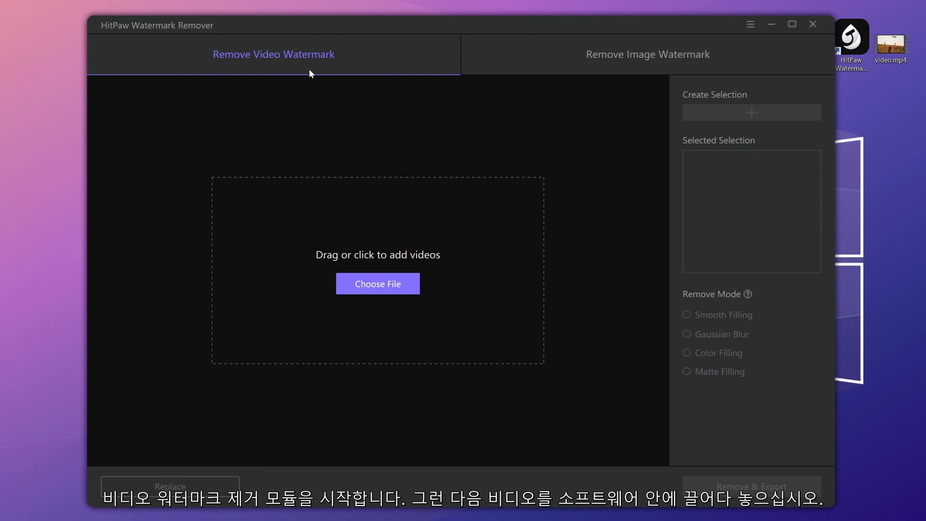
Step: Choose the Remove Video Watermark workspace for the flower-field clip
click(377, 283)
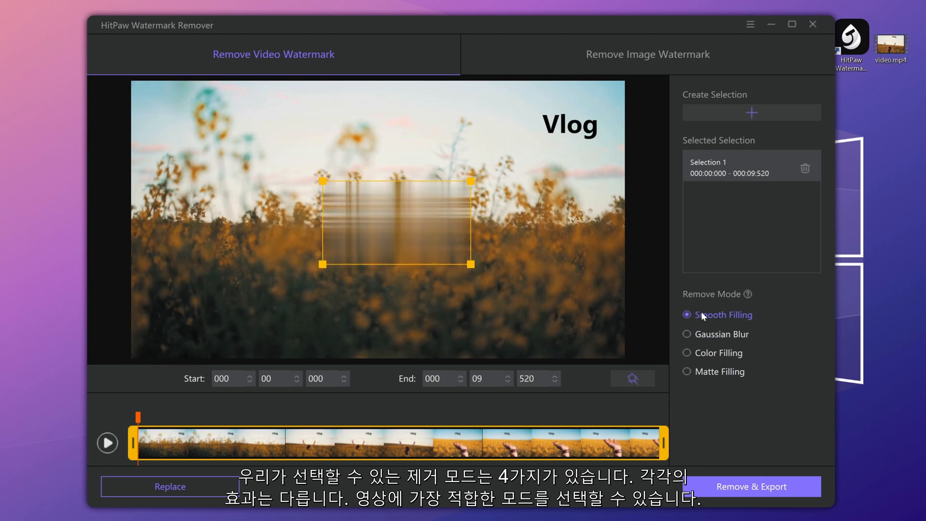
Step: Keep Smooth Filling as the remove mode and move the selection box over the top-right Vlog text
click(687, 334)
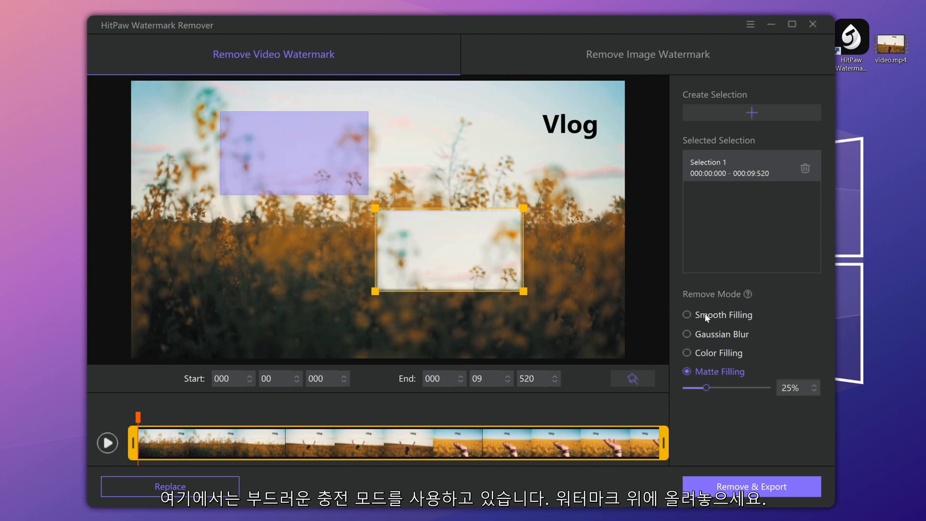
click(687, 315)
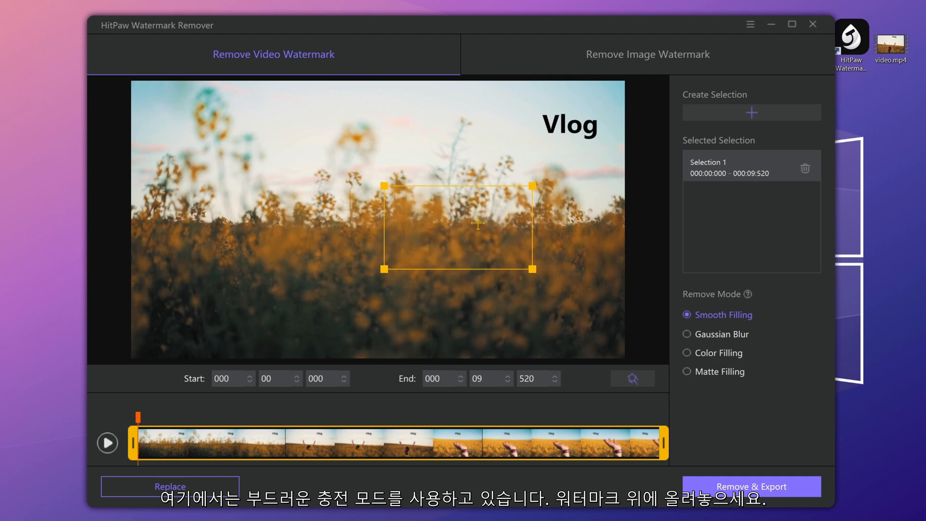
drag(457, 228, 570, 121)
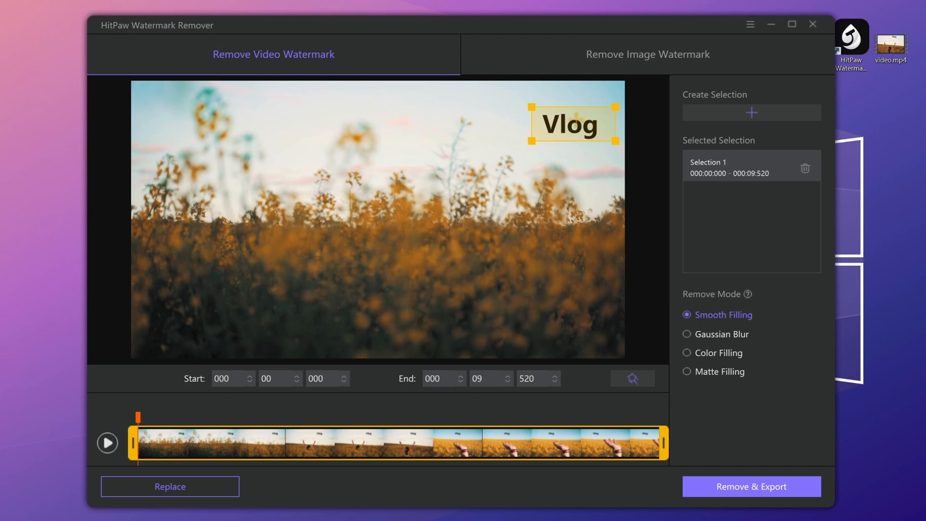
drag(138, 443, 184, 442)
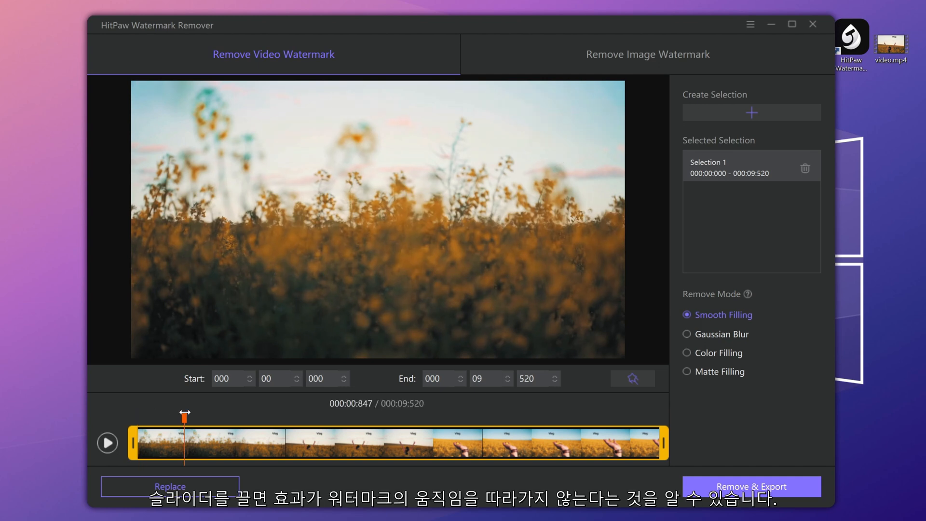
drag(185, 416, 309, 417)
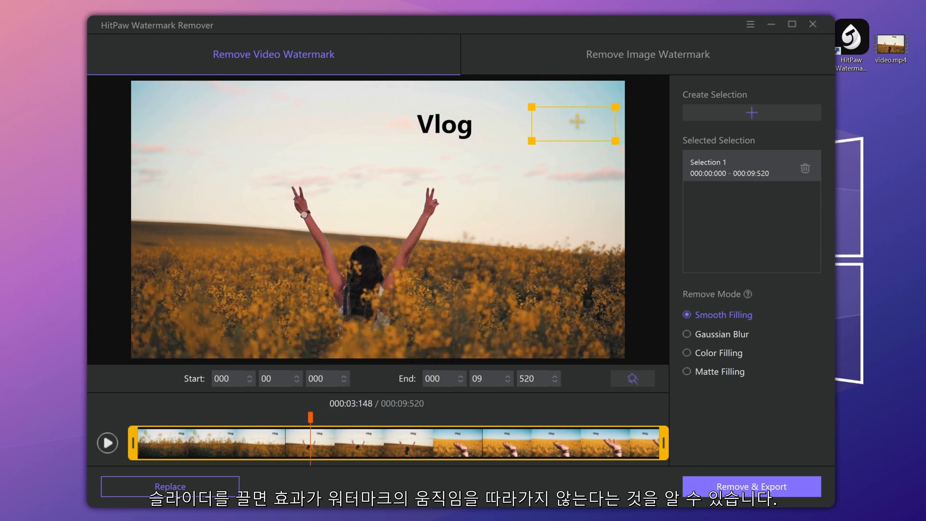
drag(309, 417, 357, 417)
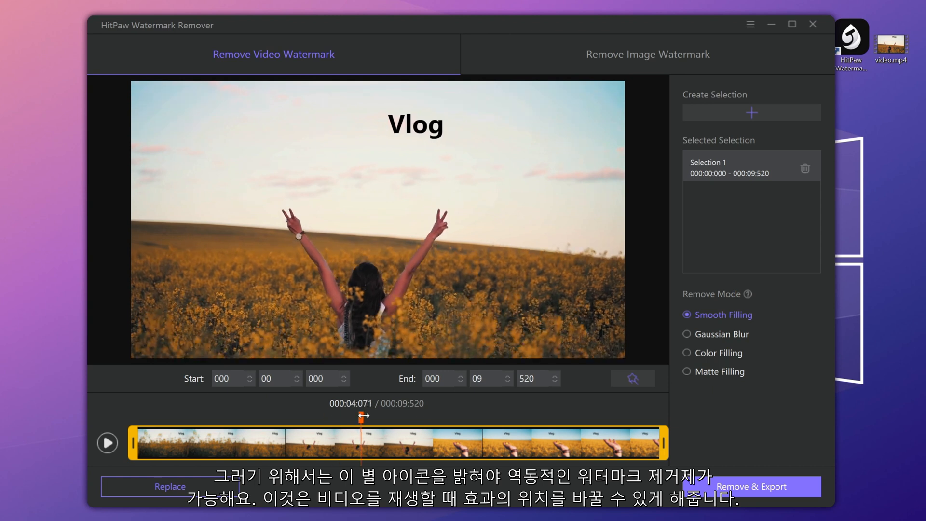
click(632, 378)
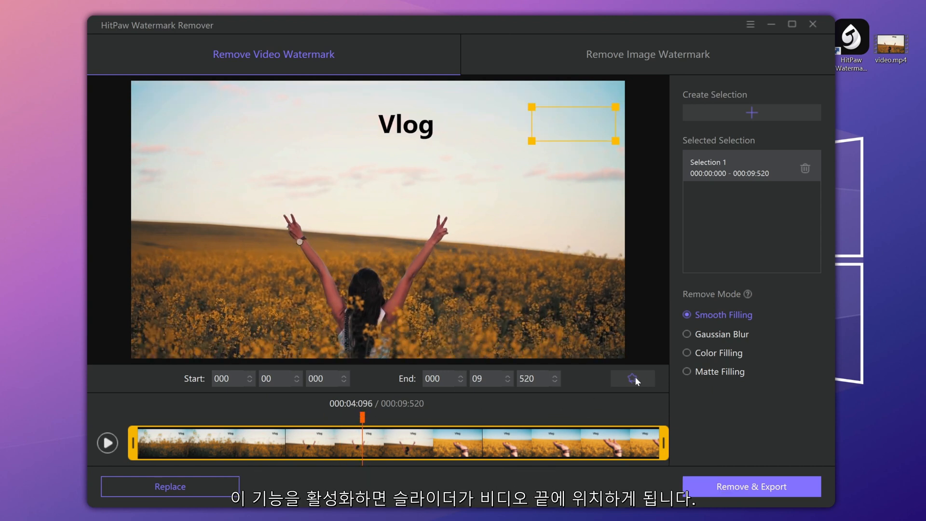
Step: Make the selection dynamic and place it over the Vlog text at its top-left end position
click(631, 378)
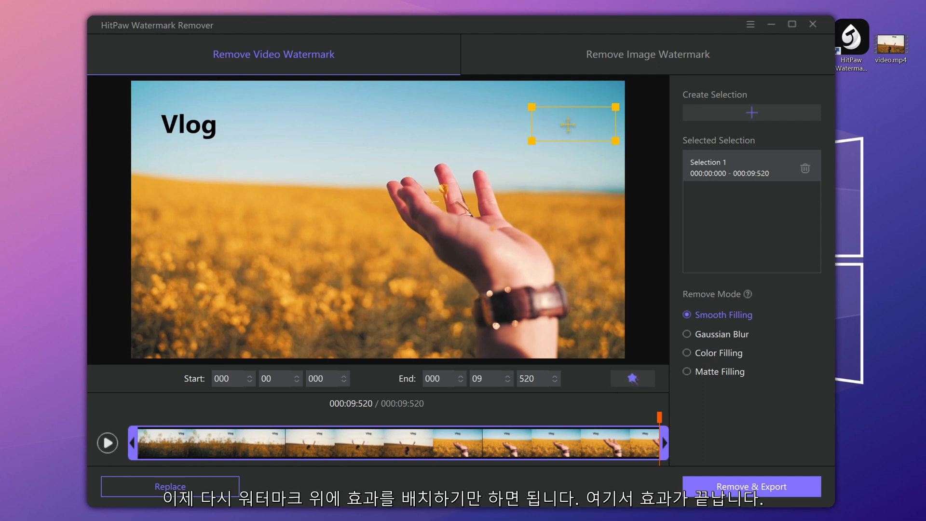
drag(569, 126, 420, 128)
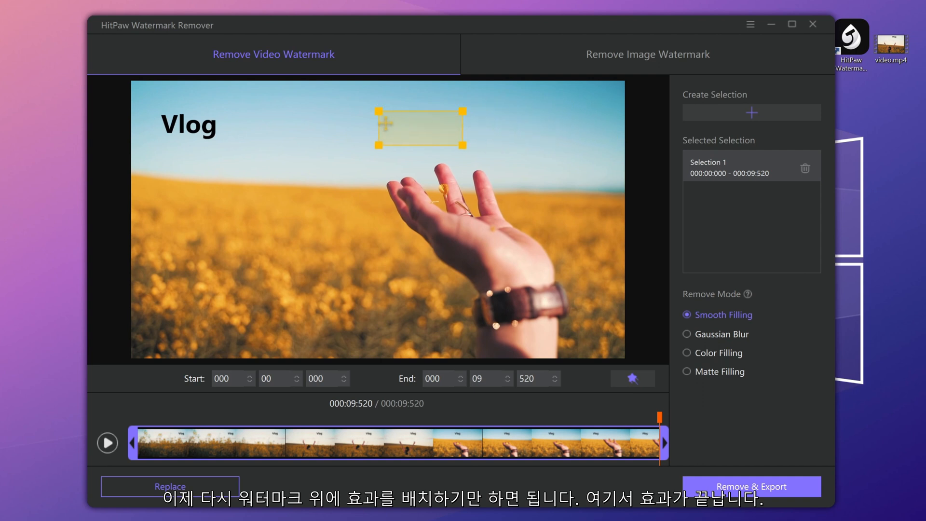
drag(420, 127, 198, 125)
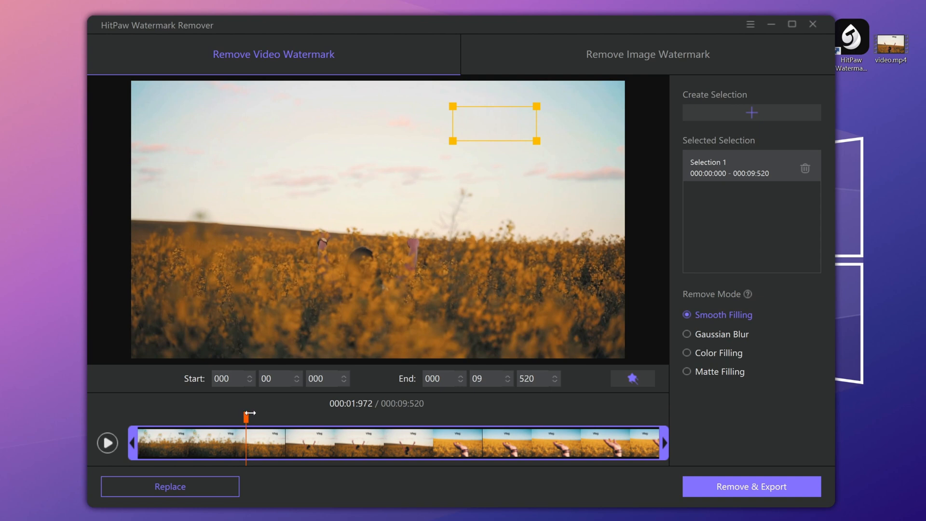
Step: Play the clip from an earlier point to check the watermark stays erased
click(108, 442)
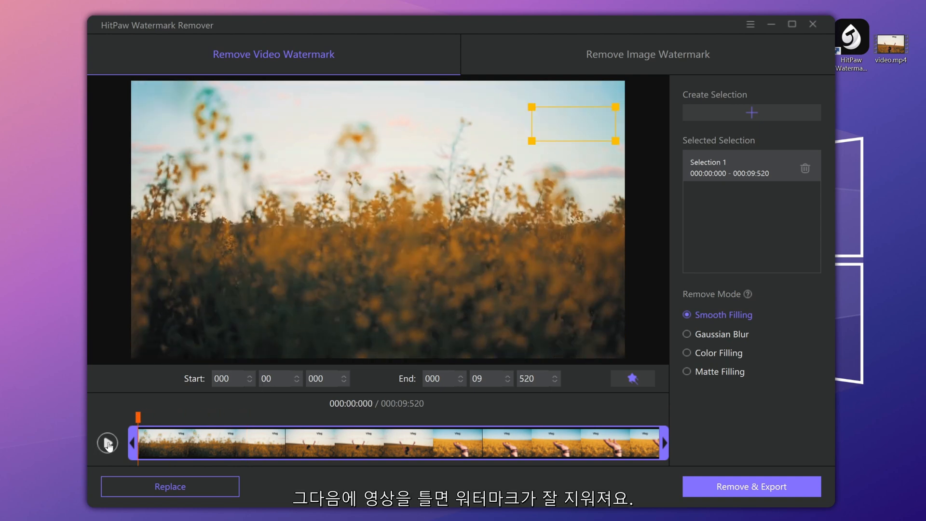
click(107, 443)
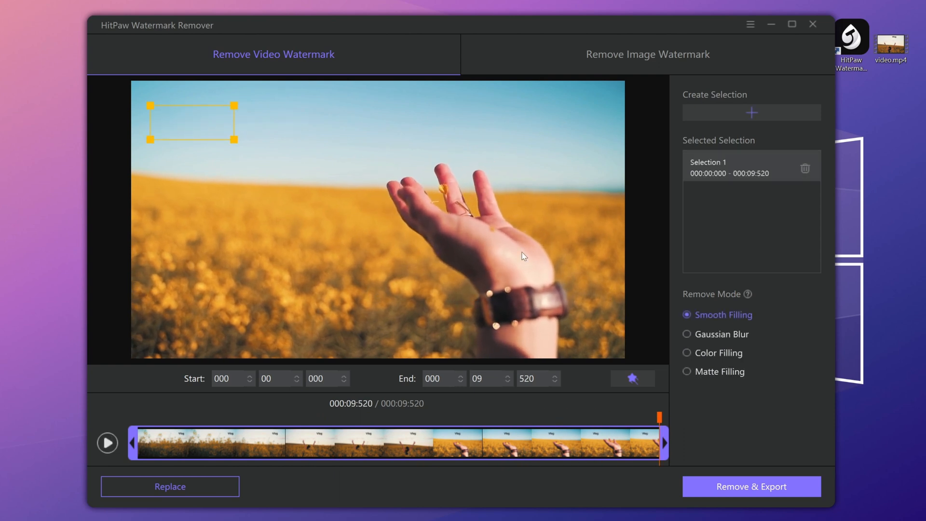
click(260, 442)
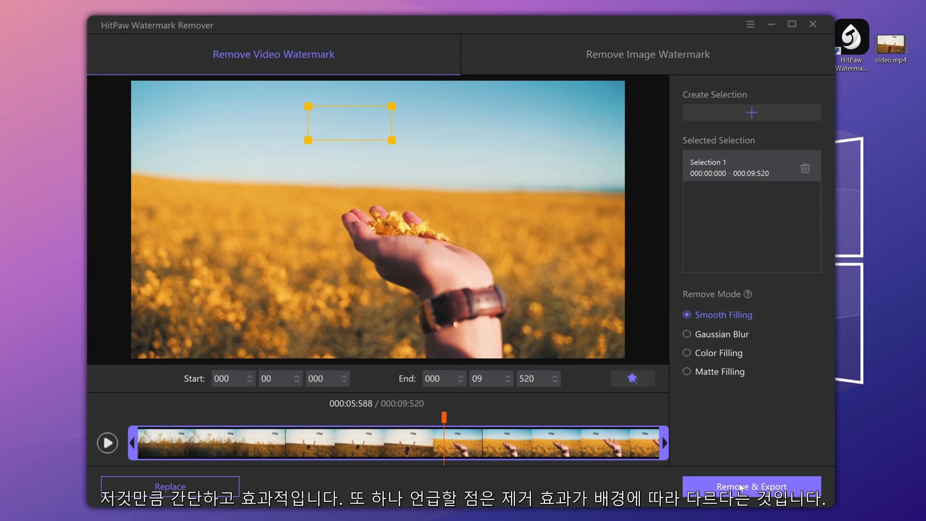
mouse_move(742, 486)
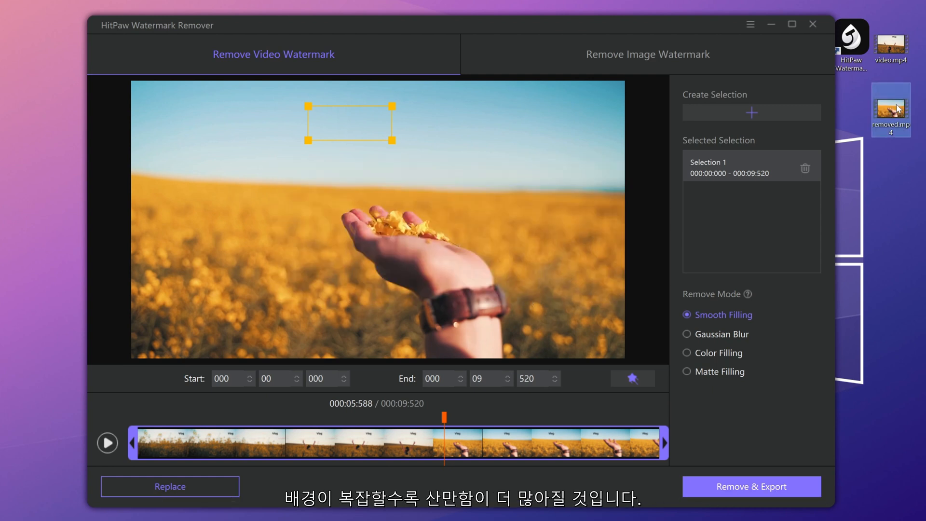
Step: Open the exported removed.mp4 from the desktop
double_click(891, 104)
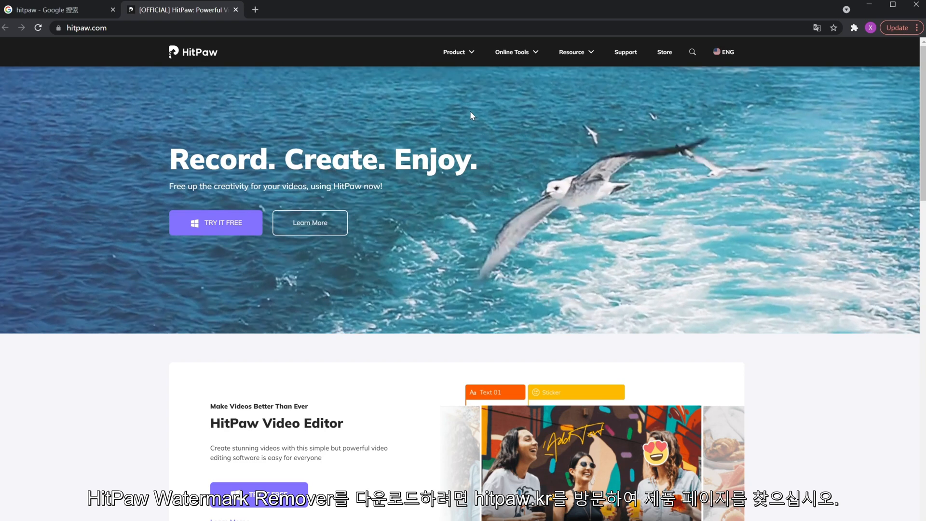
Step: Go to the HitPaw Watermark Remover product page and show its Object removal example
click(457, 52)
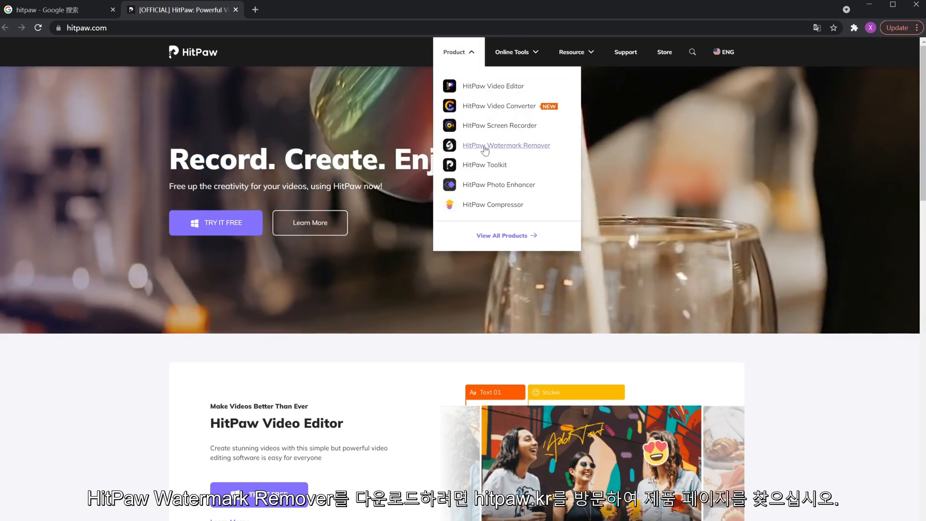
click(505, 145)
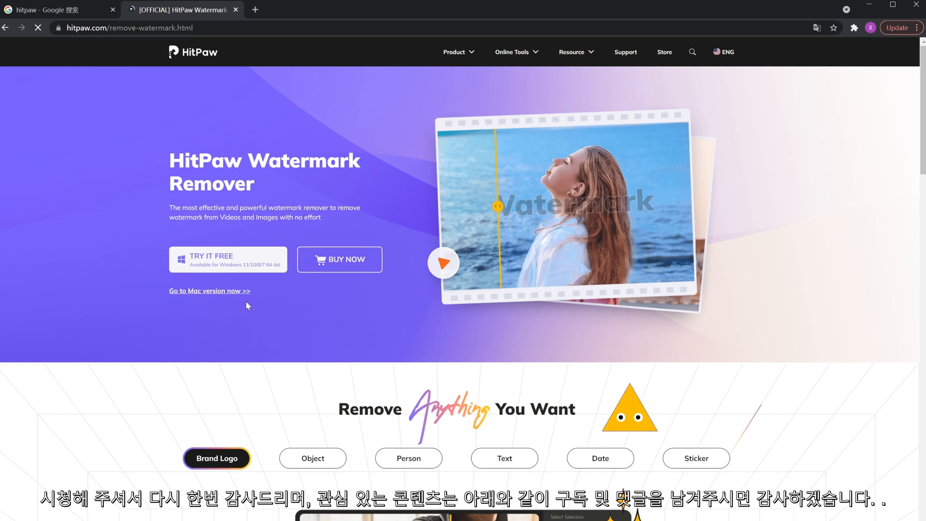
click(313, 458)
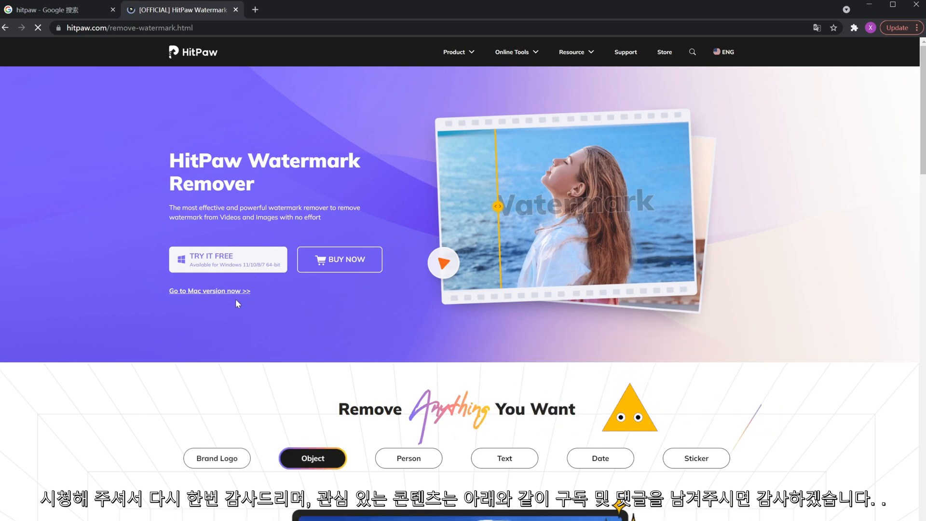